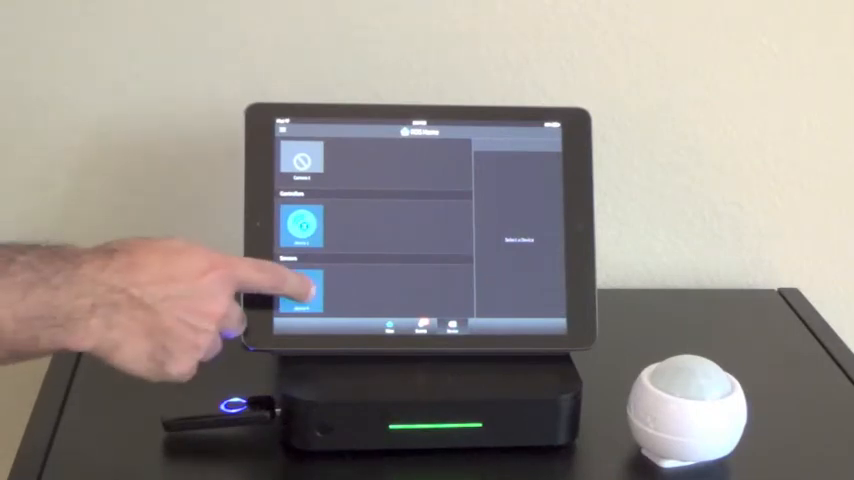
Select the third device tile so its sensor settings appear in the side panel
left_click(308, 298)
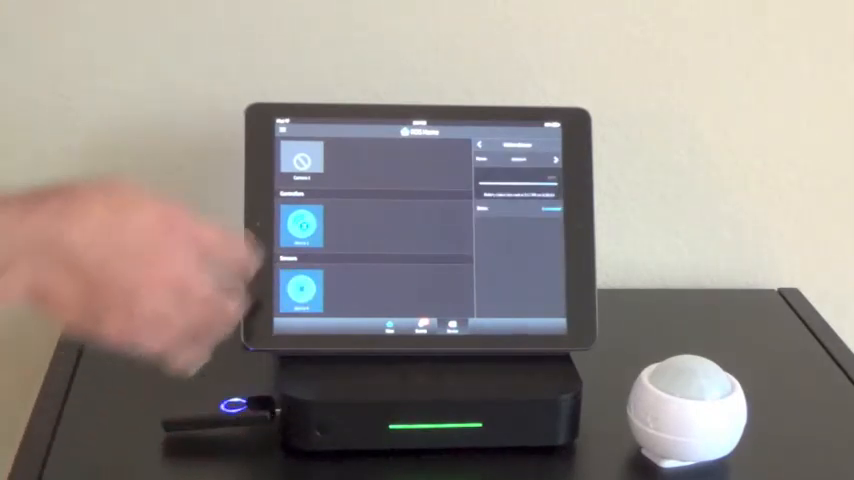